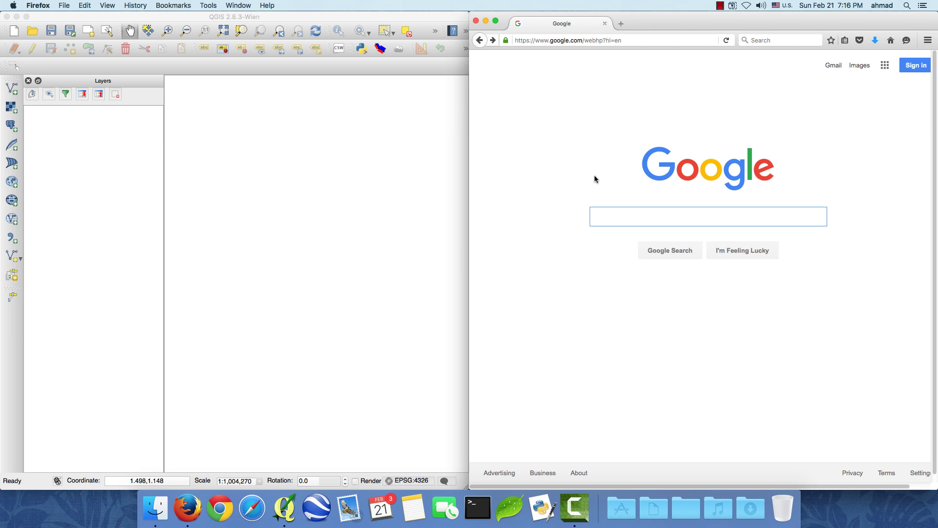
Step: Search Google for 'diva-gis' and reach the DIVA-GIS Free Spatial Data page
click(708, 216)
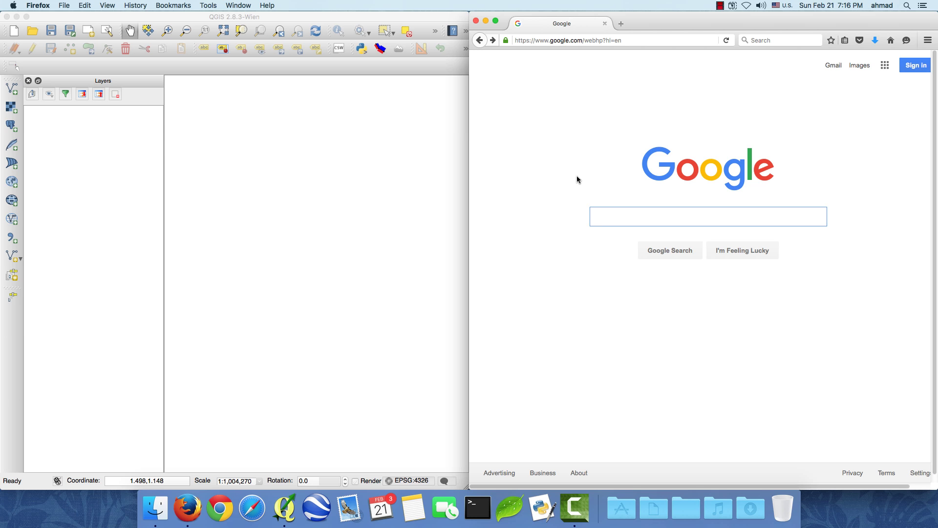
text(diva-gis)
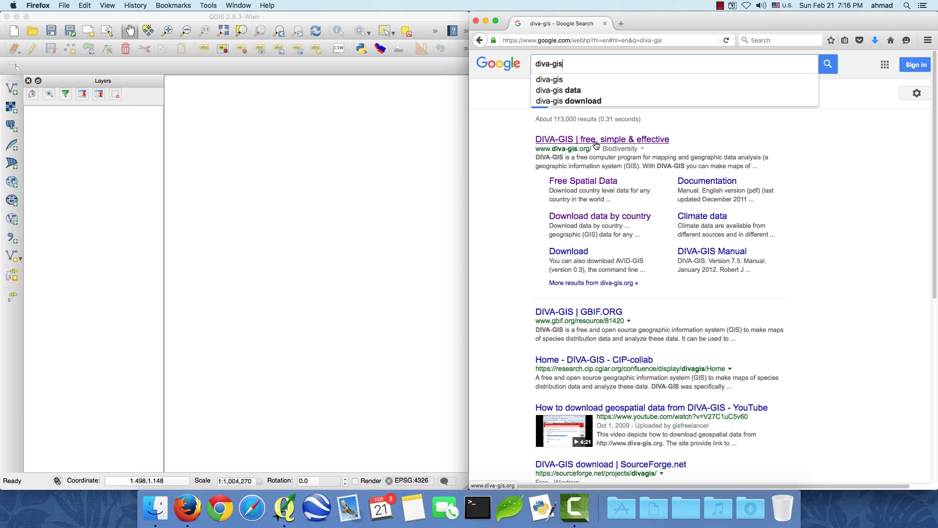
click(601, 139)
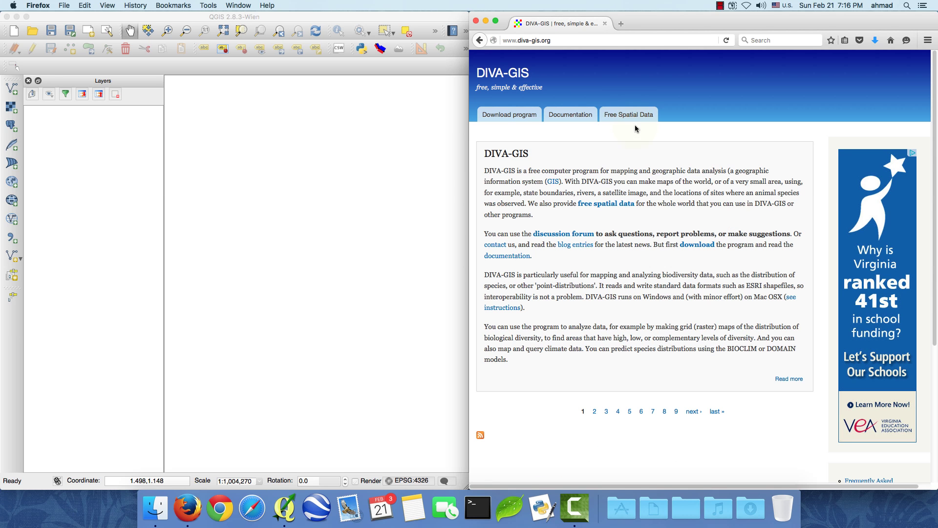
click(628, 114)
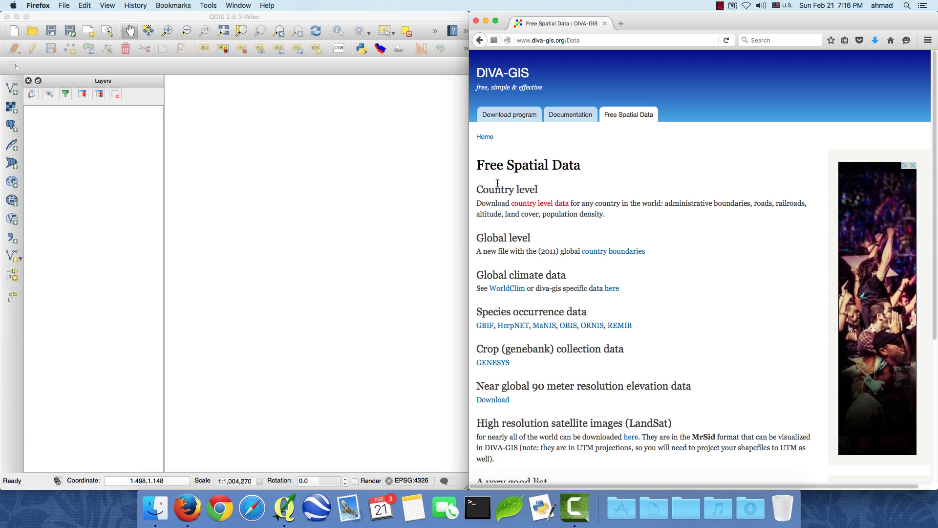
mouse_move(539, 203)
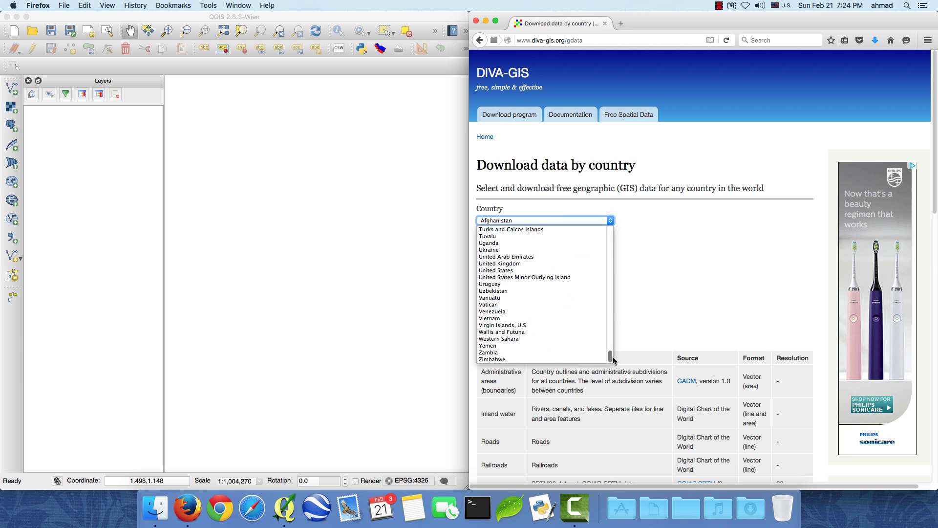
mouse_move(497, 277)
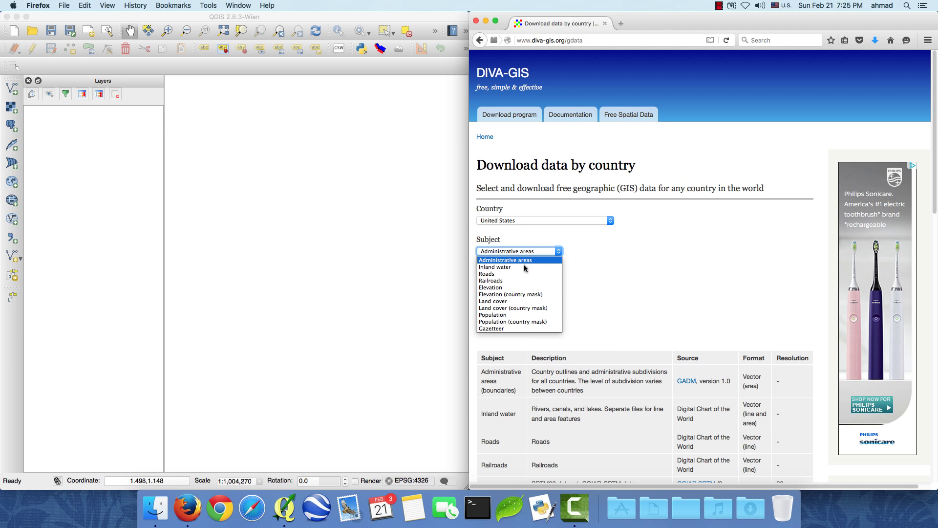
mouse_move(525, 267)
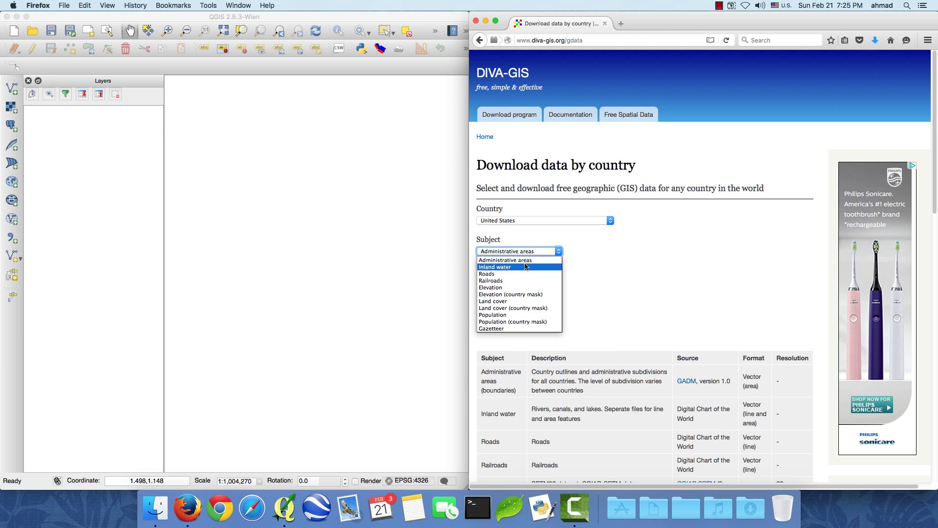
Step: Download the United States Administrative areas data as USA_adm.zip into Downloads
click(504, 260)
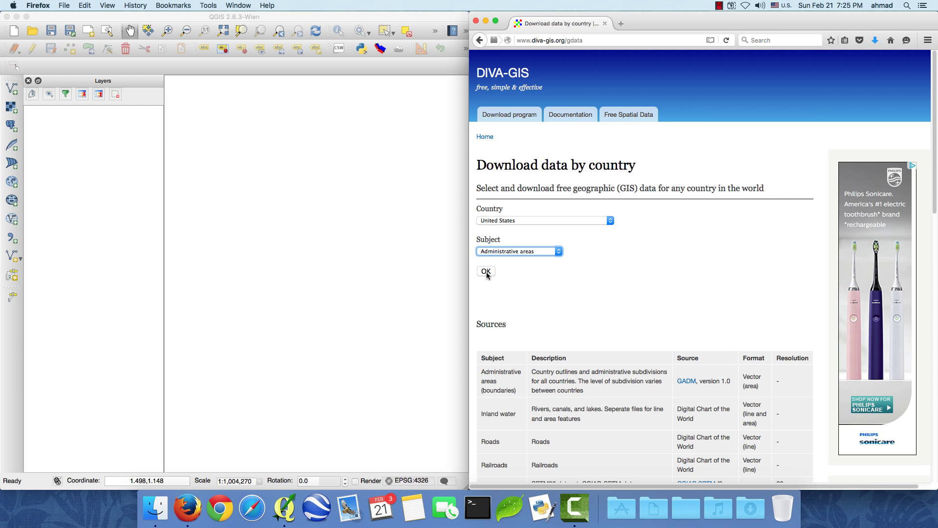
click(500, 232)
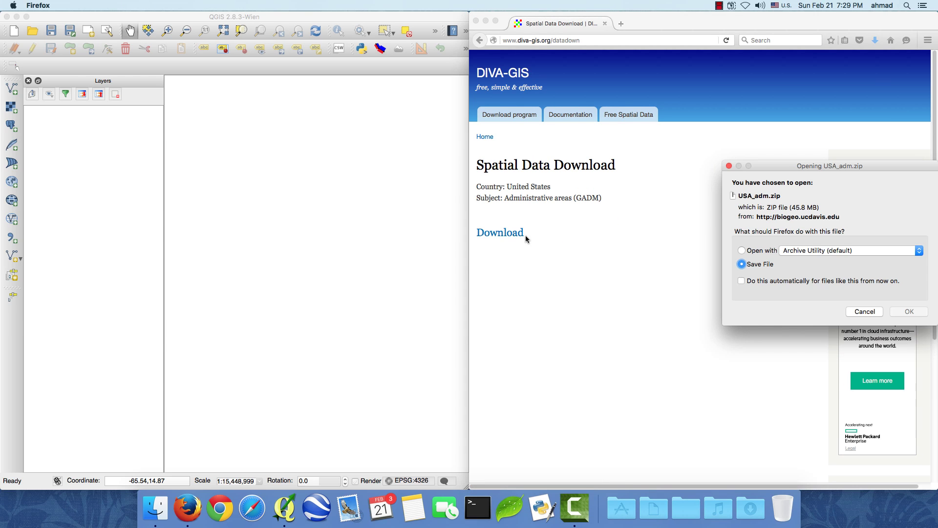
mouse_move(908, 311)
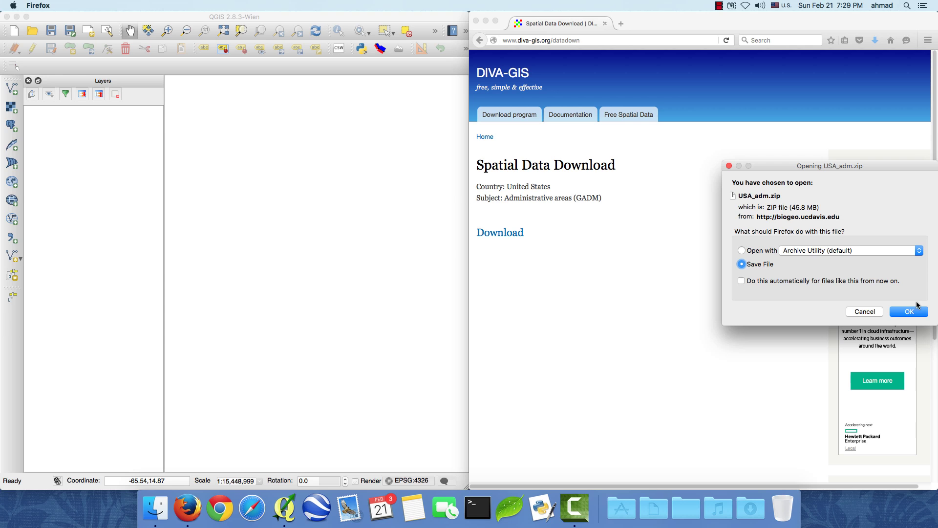
click(908, 312)
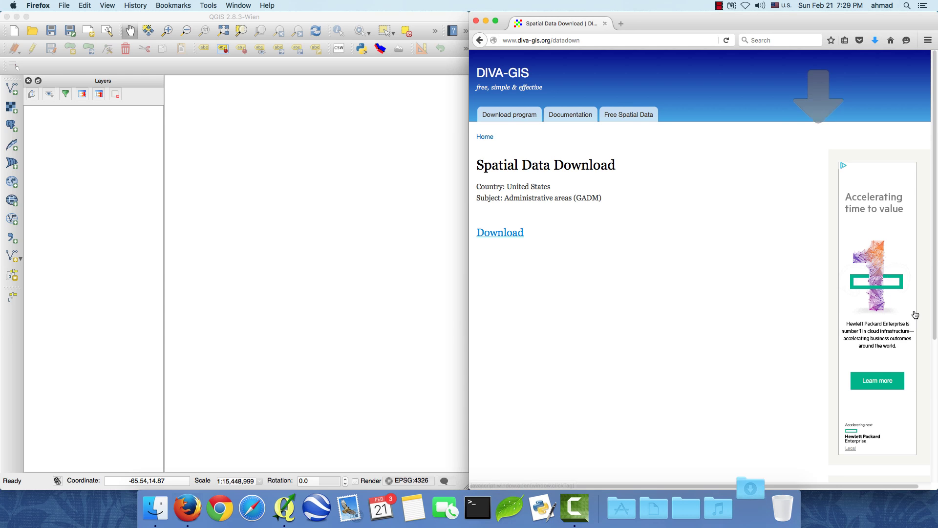
click(749, 508)
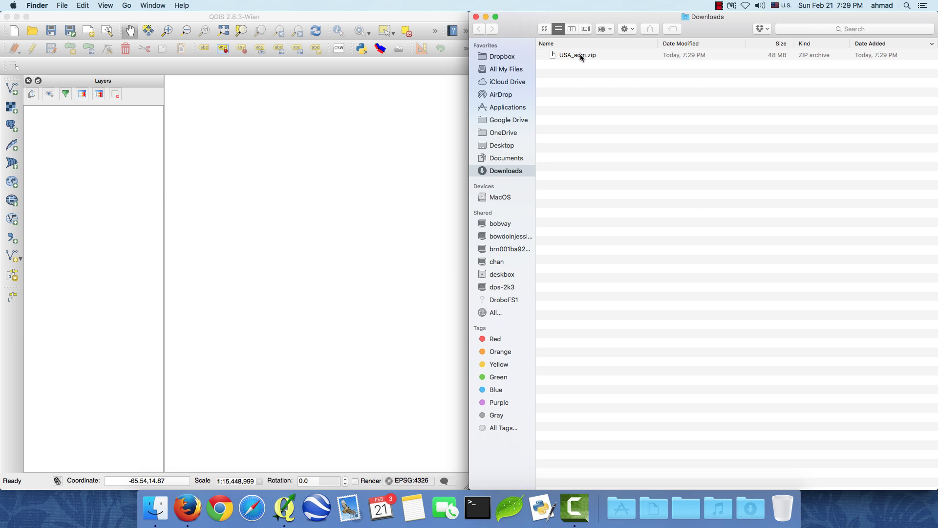
Step: Extract USA_adm.zip with Archive Utility into a USA_adm folder
right_click(578, 54)
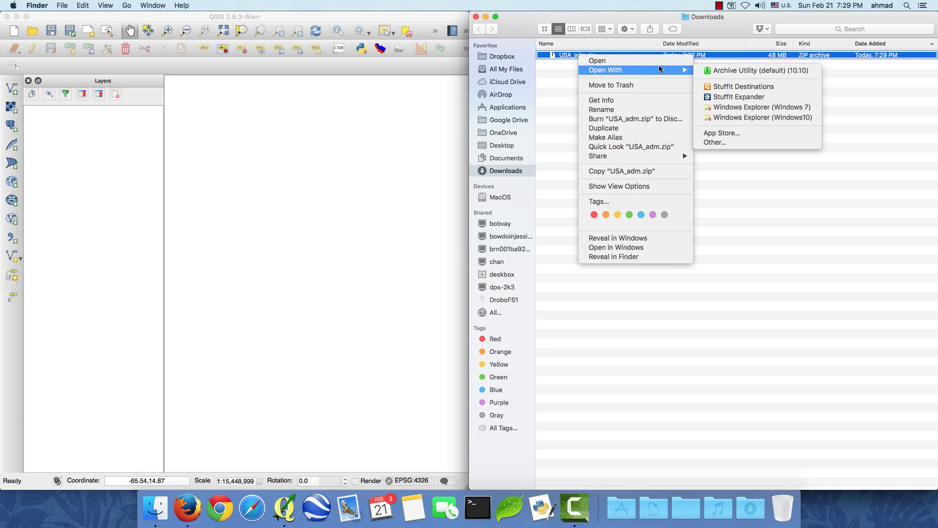
click(743, 70)
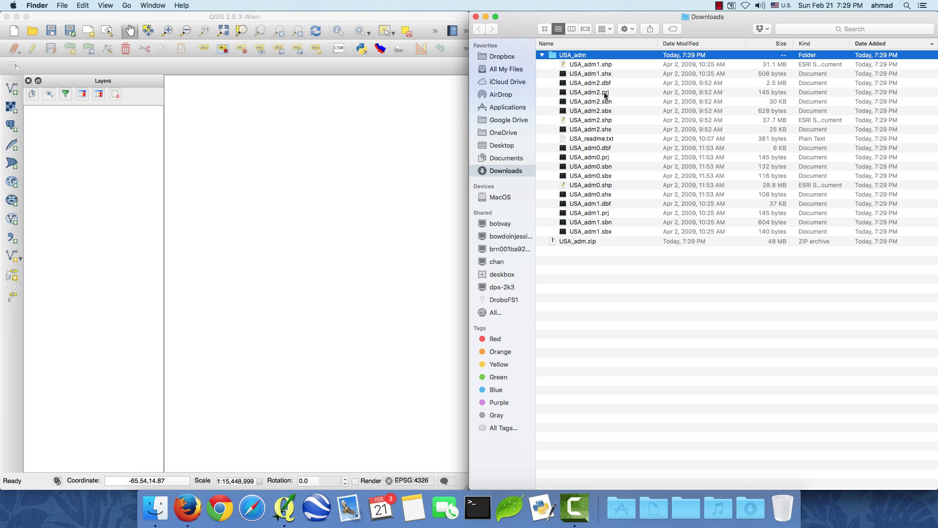
mouse_move(612, 179)
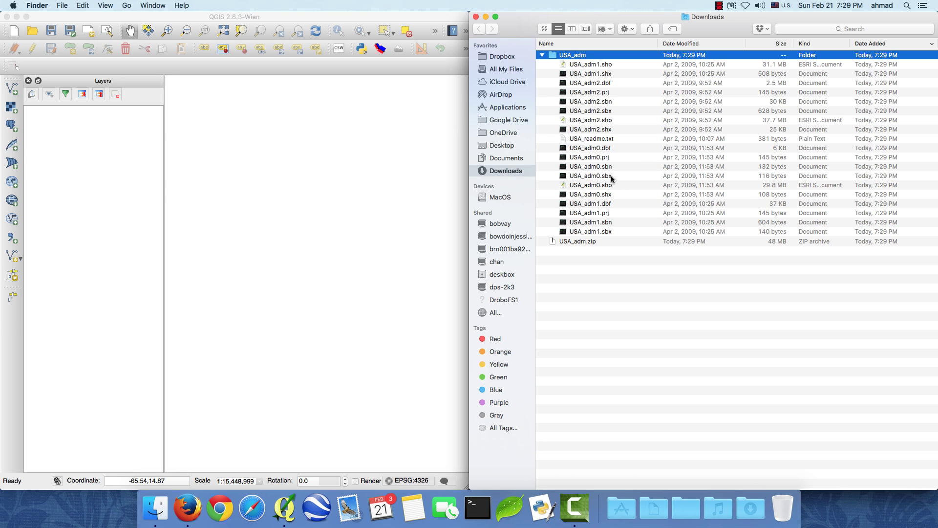
mouse_move(592, 189)
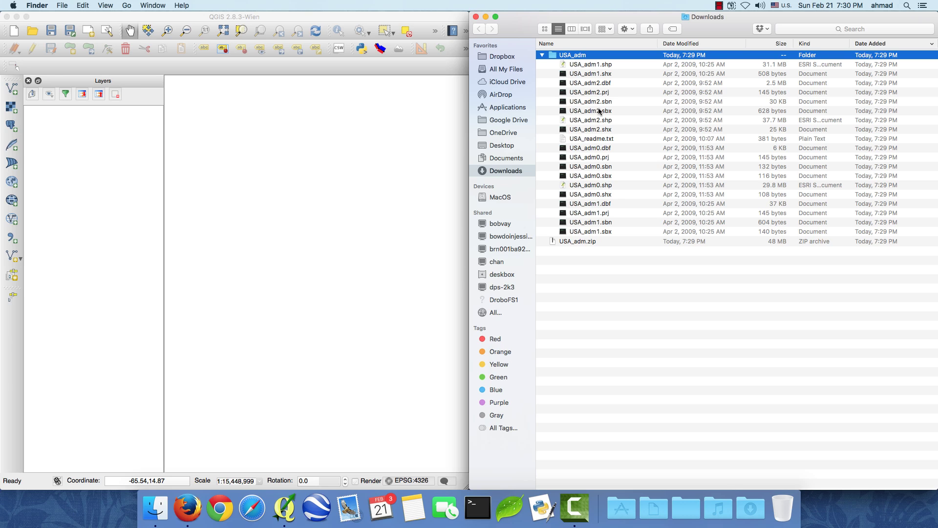
Step: Drag the USA_adm0 and USA_adm2 shapefiles from Finder onto the QGIS map canvas
click(591, 185)
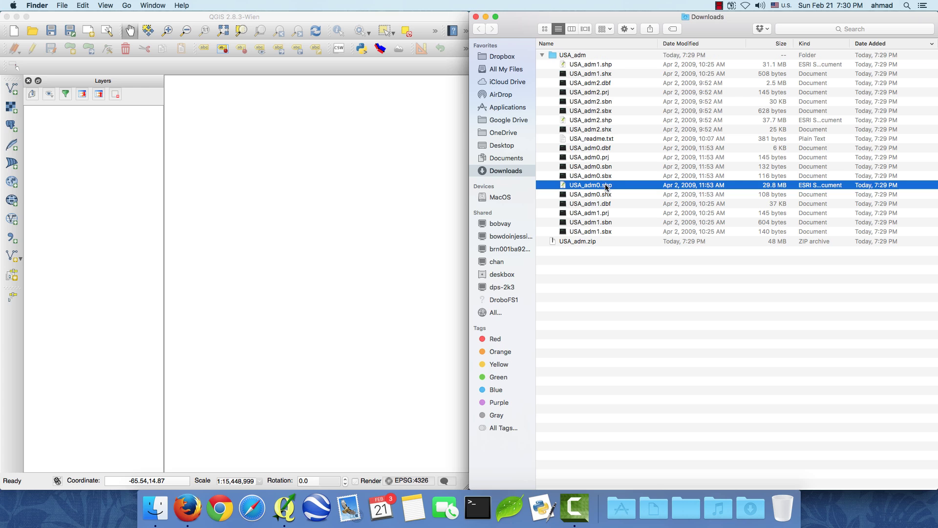
drag(606, 184, 80, 148)
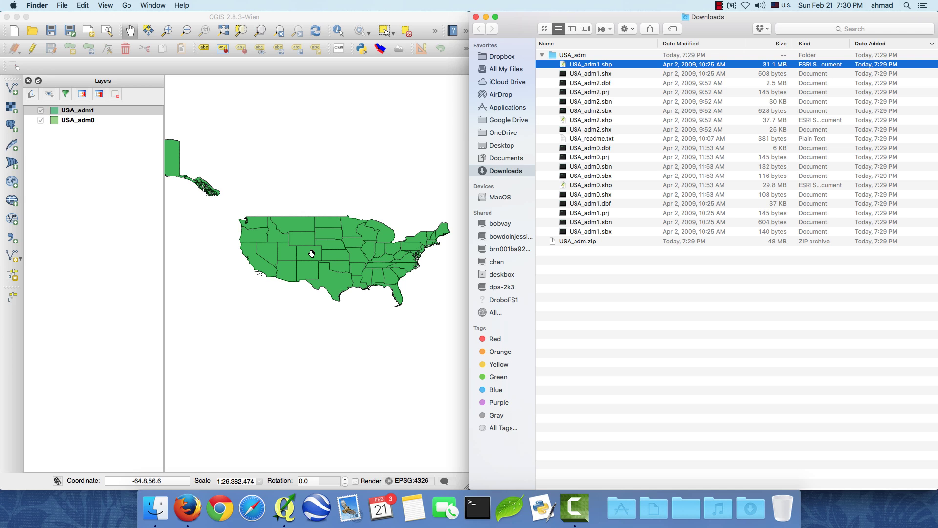
click(591, 175)
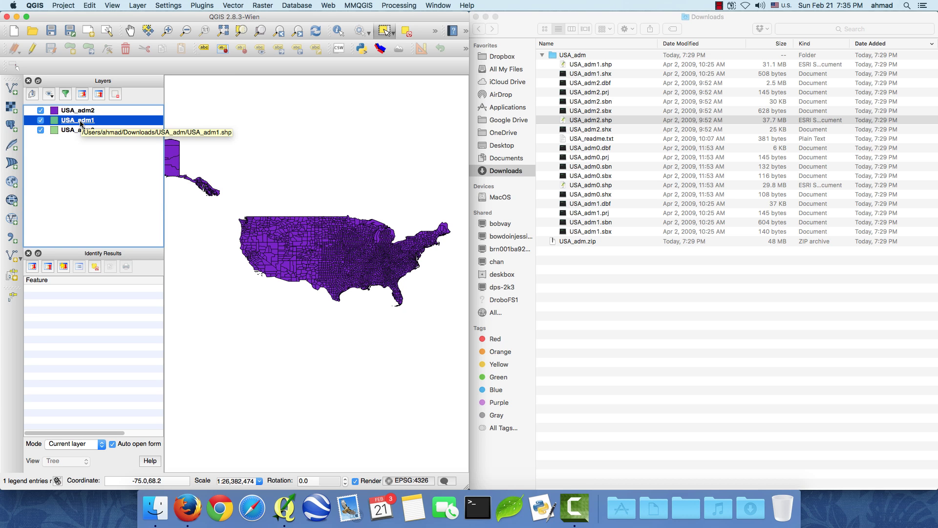
Step: Open the USA_adm1 layer's attribute table showing the 51 state features
right_click(76, 120)
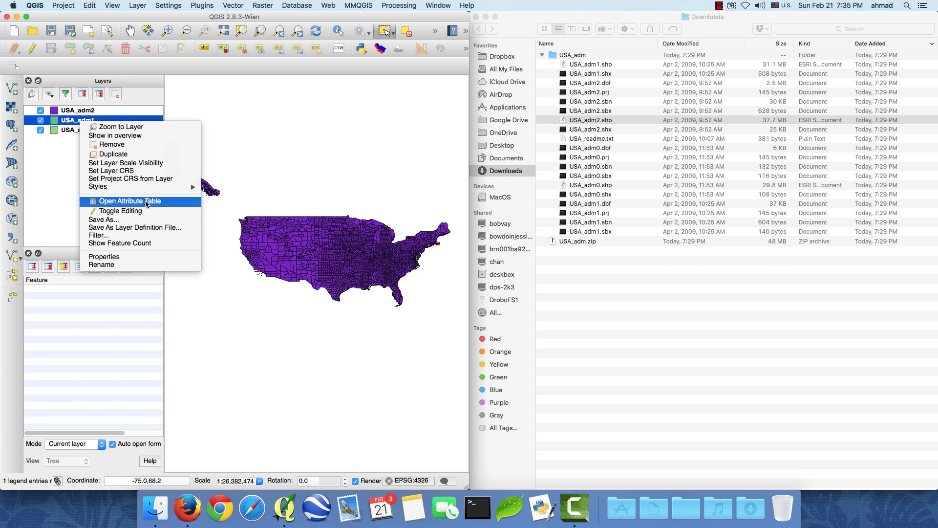
click(122, 200)
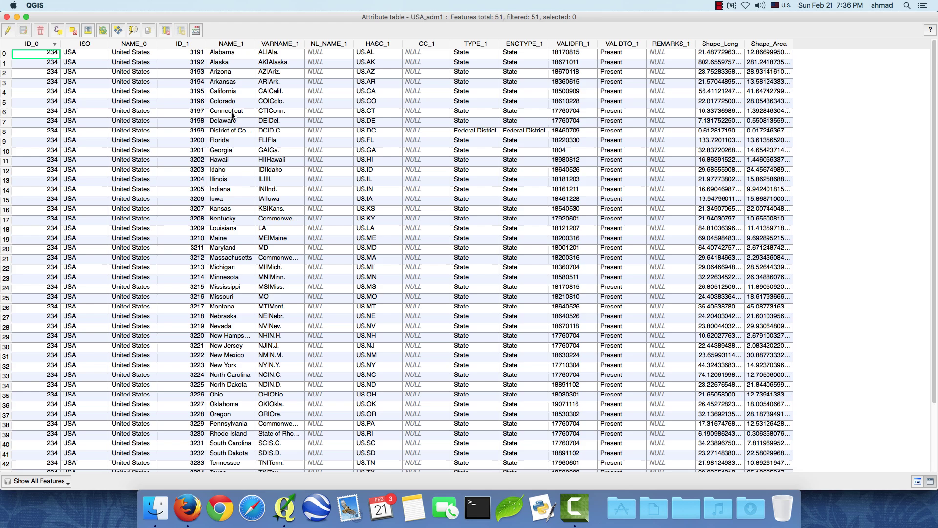
mouse_move(227, 143)
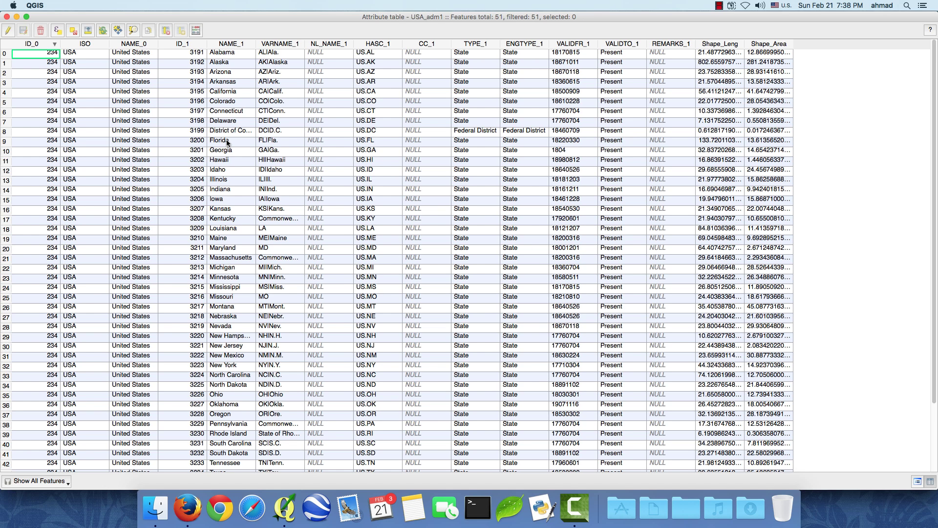
mouse_move(235, 136)
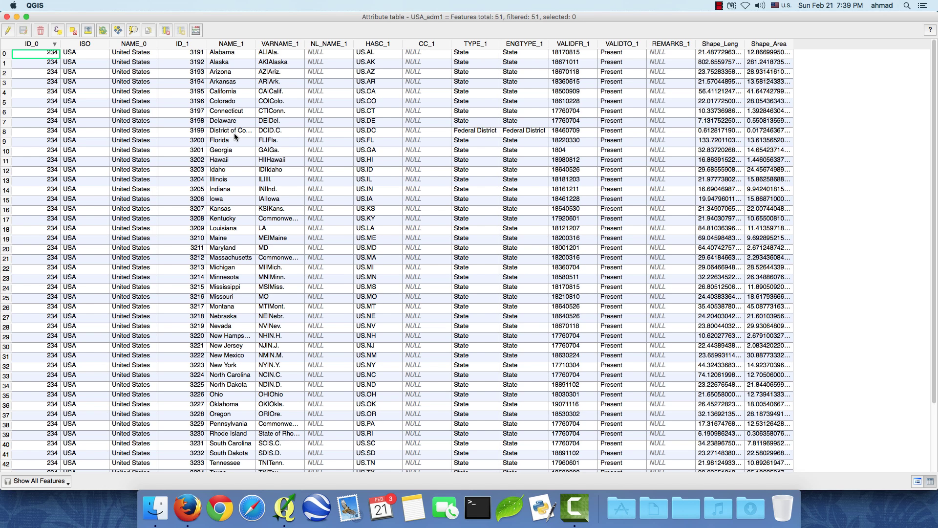